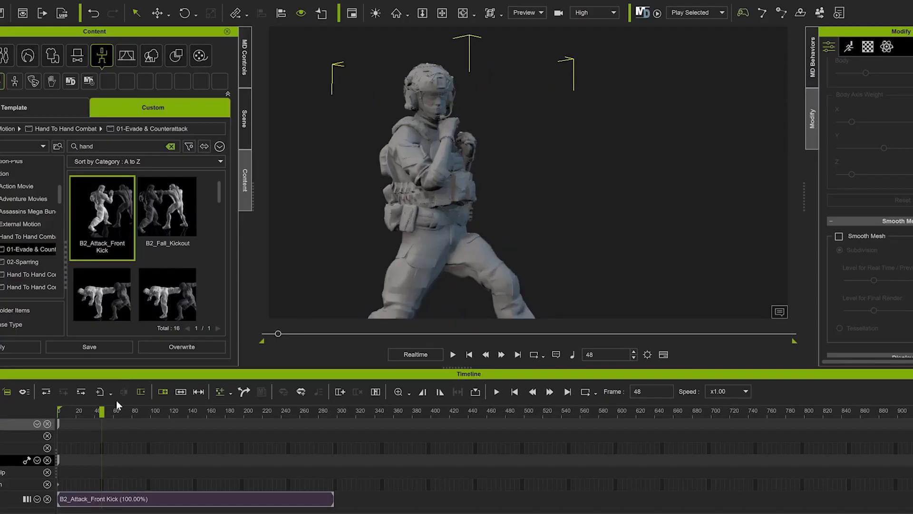
- Select the dummy's pelvis in Edit Motion Layer IK mode to rotate the body
{"action": "left_click", "coordinate": [452, 354]}
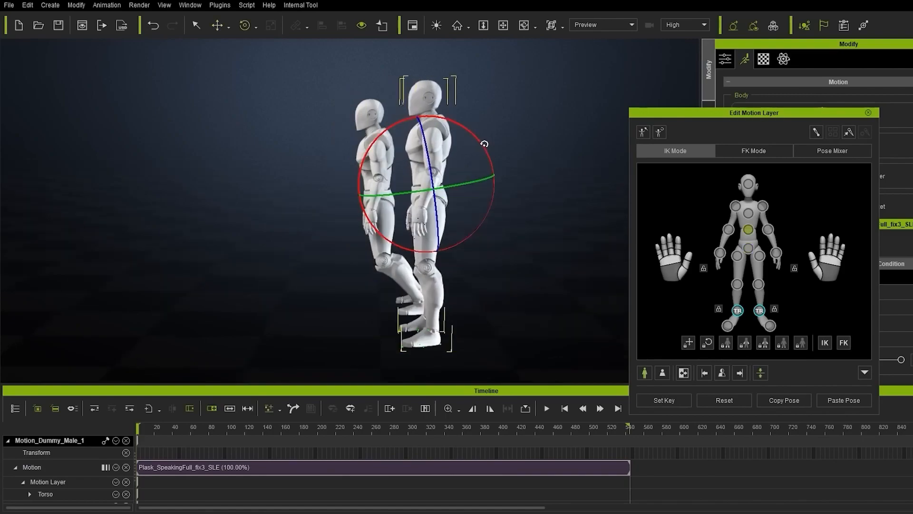
- Apply Motion Correction to the dance clip with LFoot, L Toe, RFoot and R Toe ticked
{"action": "left_click", "coordinate": [546, 408]}
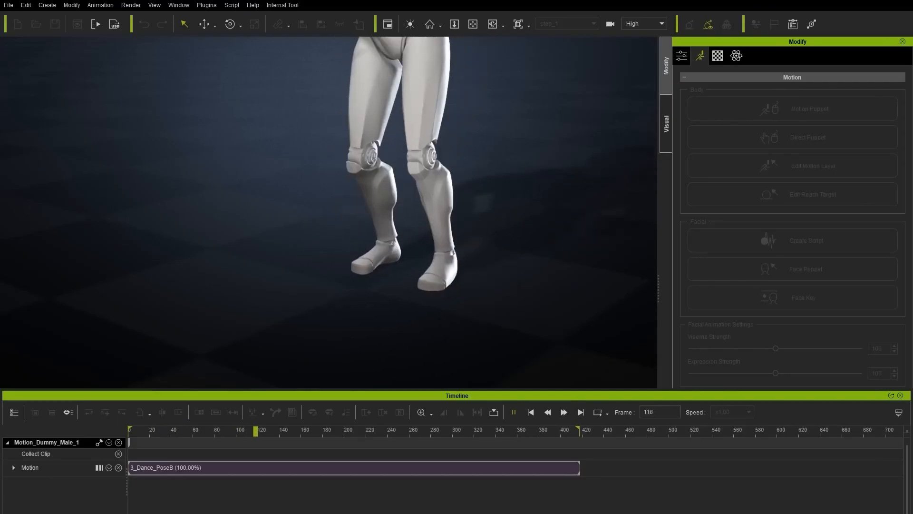
{"action": "right_click", "coordinate": [349, 467]}
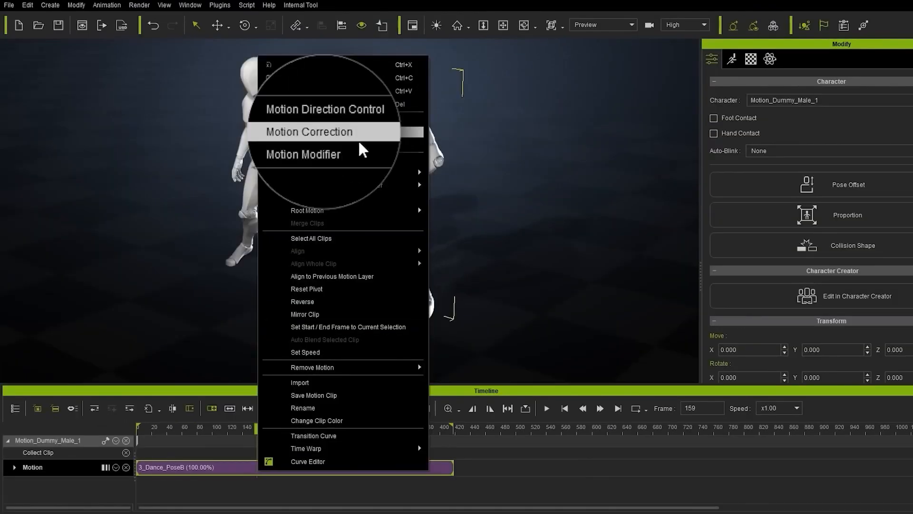
{"action": "left_click", "coordinate": [309, 131]}
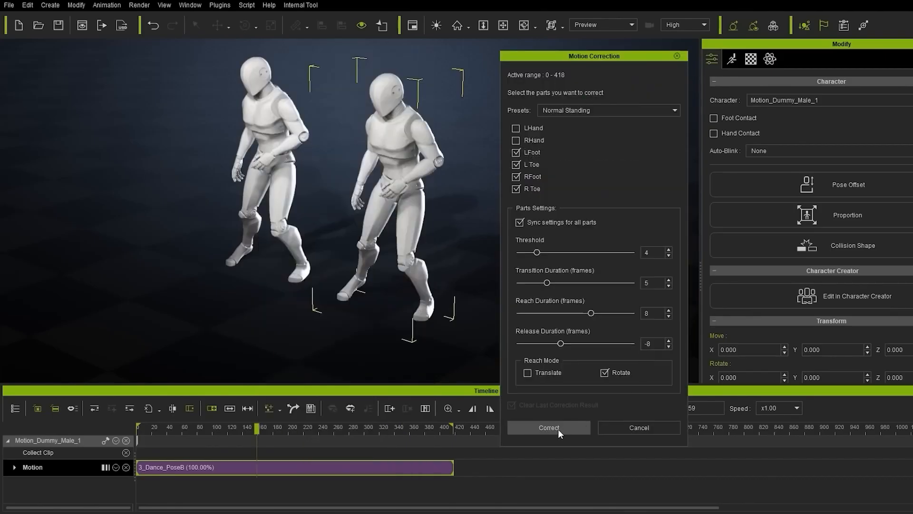
{"action": "left_click", "coordinate": [548, 427]}
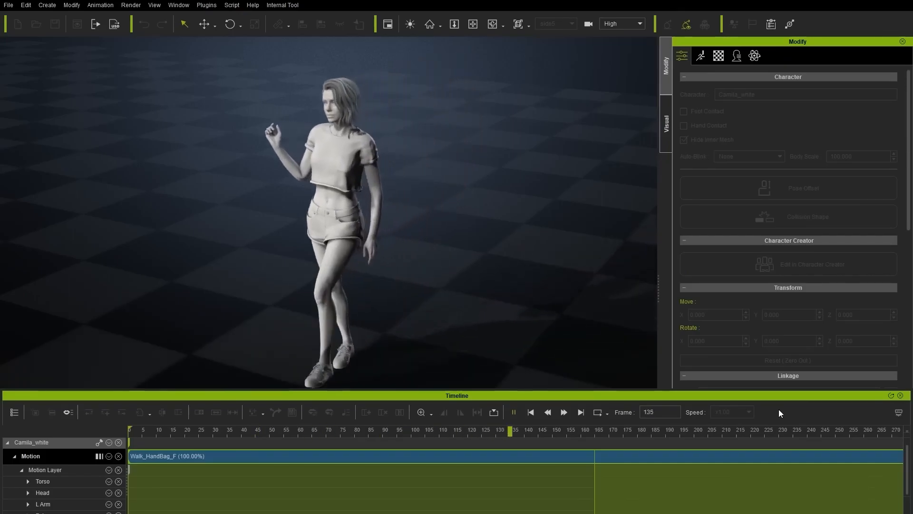
- Adjust the Head animation layer weight and bring up Motion Direction Control for the fall-over clip
{"action": "right_click", "coordinate": [361, 456]}
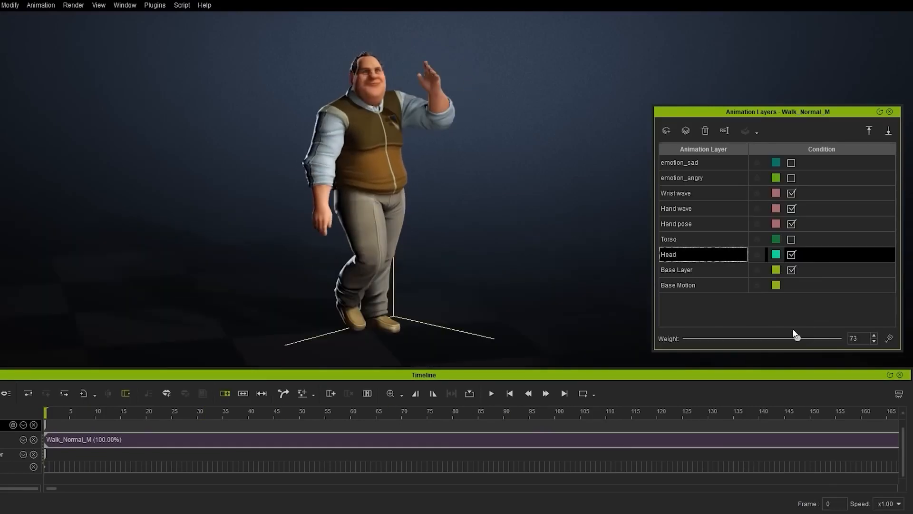
{"action": "left_click", "coordinate": [491, 393]}
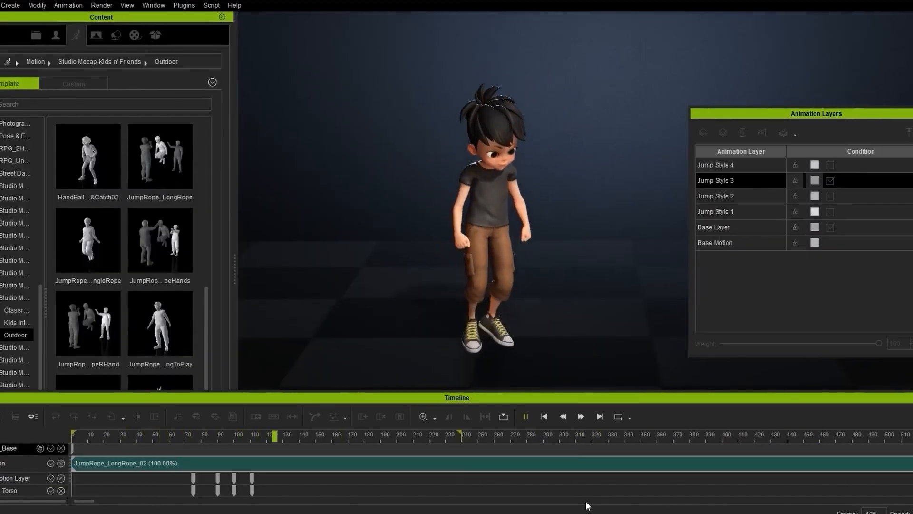
{"action": "left_click", "coordinate": [829, 164]}
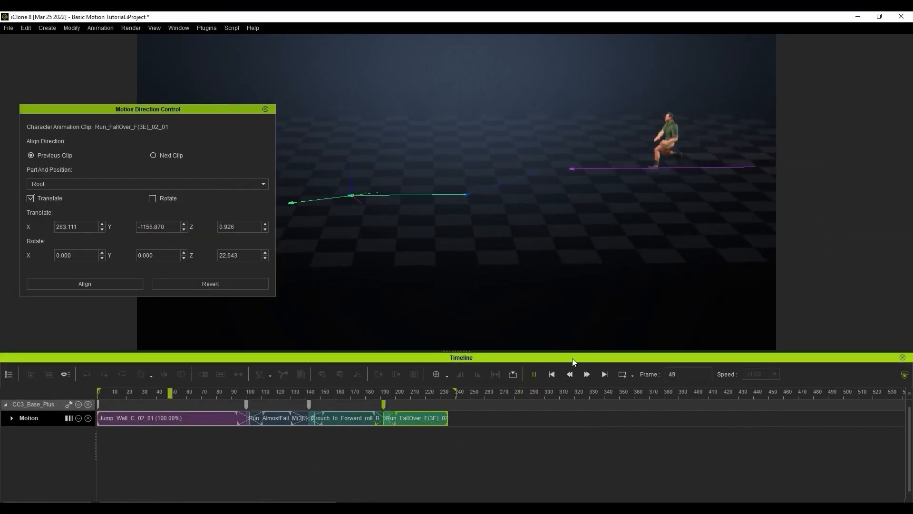
- Set the HK416 rifle as the soldier's hand reach target and release the hand afterward
{"action": "left_click", "coordinate": [586, 374]}
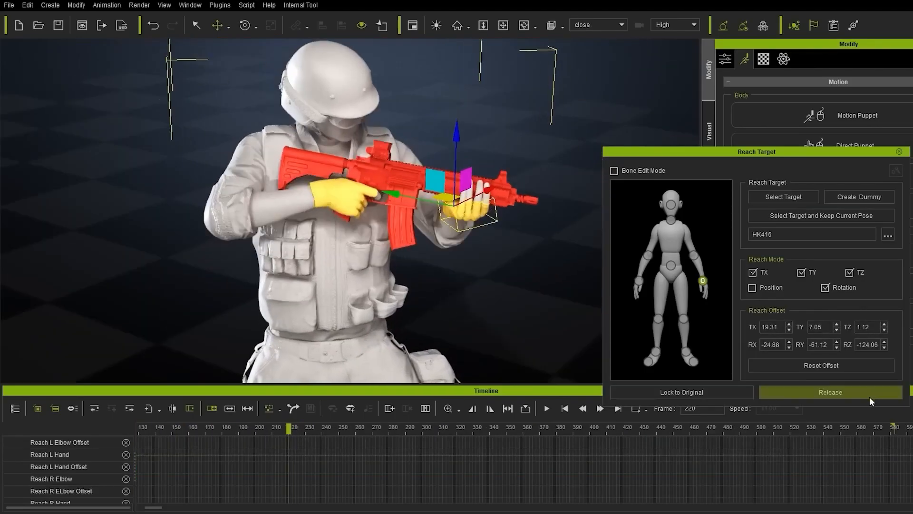
{"action": "left_click", "coordinate": [544, 407]}
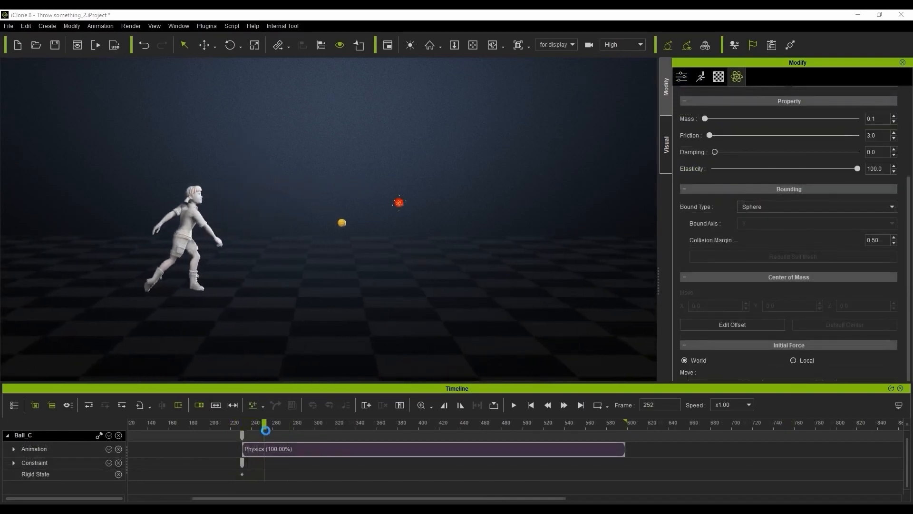
- Edit the ball's PhysX rigid-body collision margin value
{"action": "left_click", "coordinate": [290, 422]}
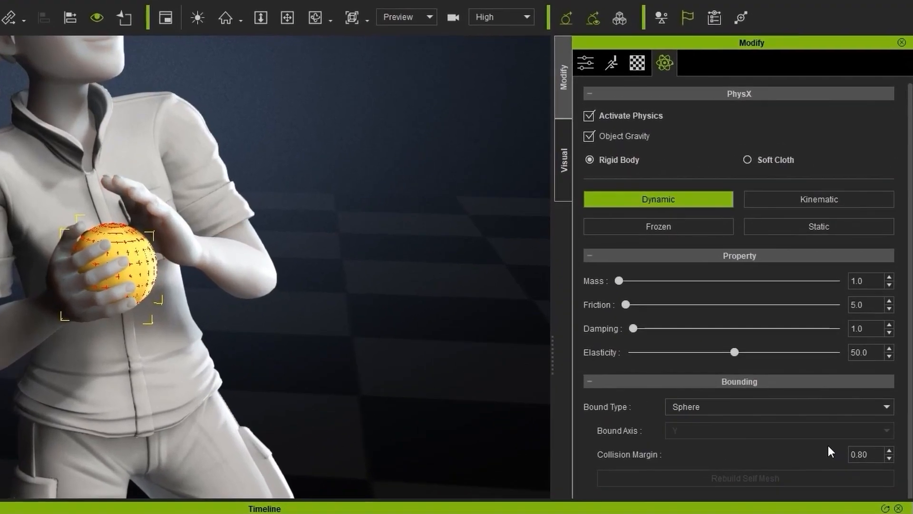
{"action": "triple_click", "coordinate": [865, 454]}
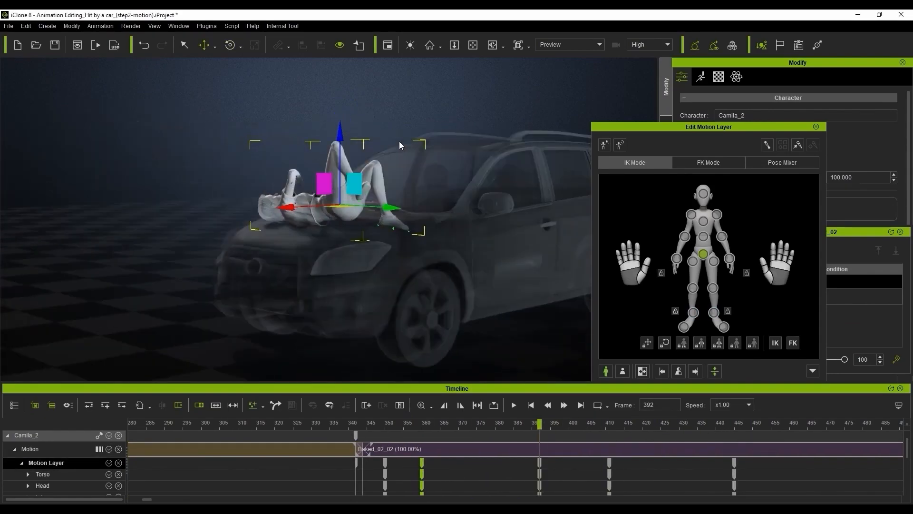
- Pose the falling character's pelvis with the gizmo at frames around 466 and later to set keys
{"action": "left_click", "coordinate": [512, 405]}
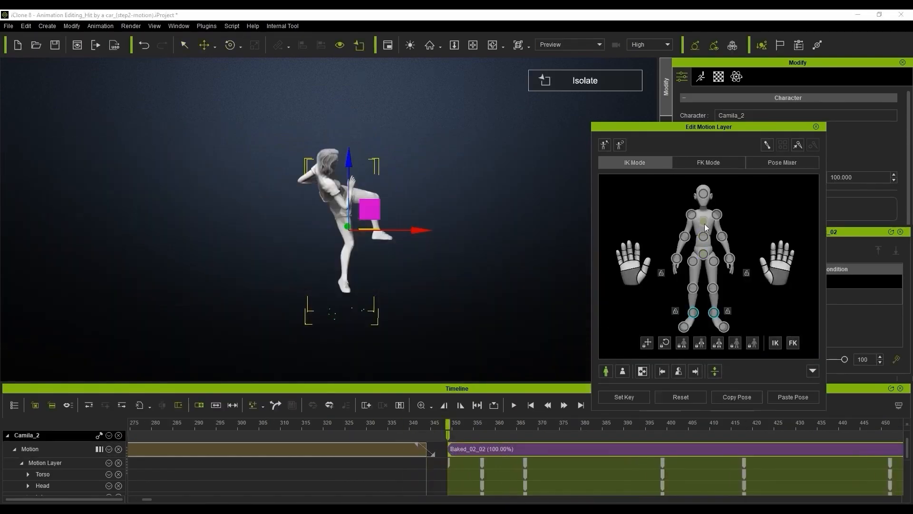
{"action": "left_click", "coordinate": [100, 25]}
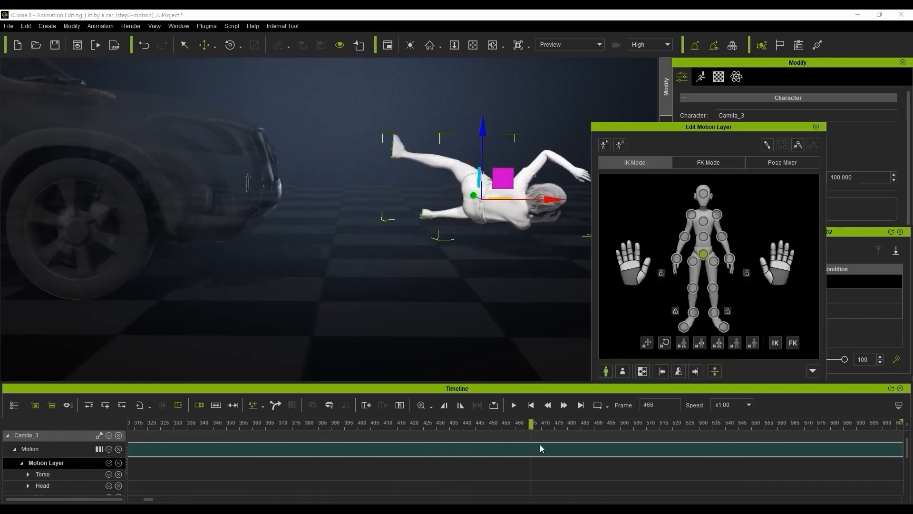
{"action": "left_click", "coordinate": [428, 422]}
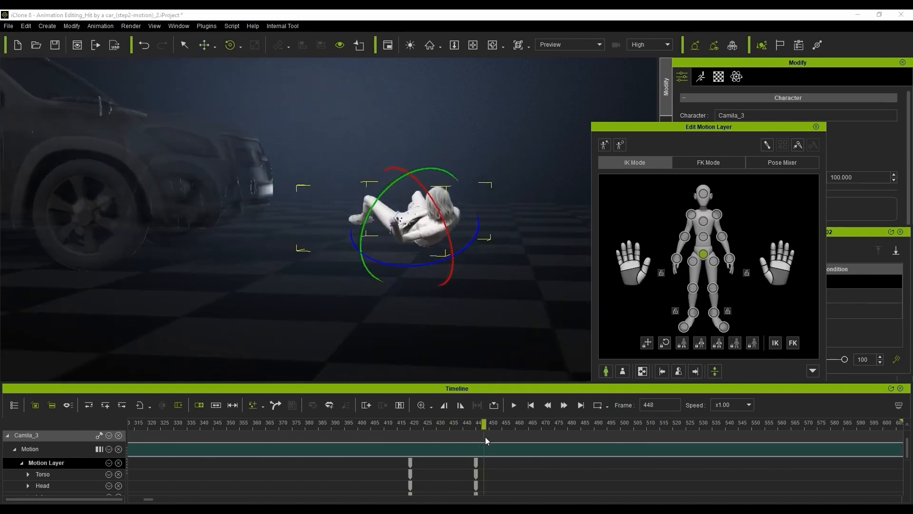
{"action": "left_click", "coordinate": [515, 424]}
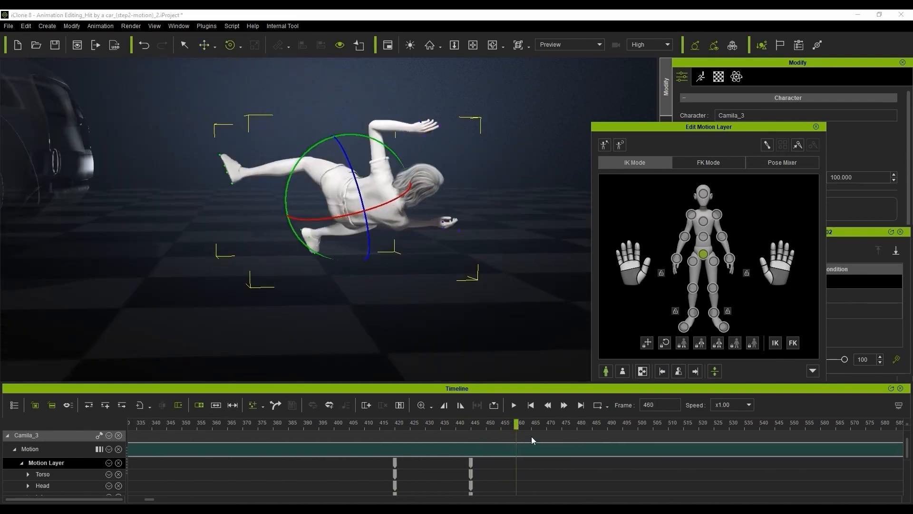